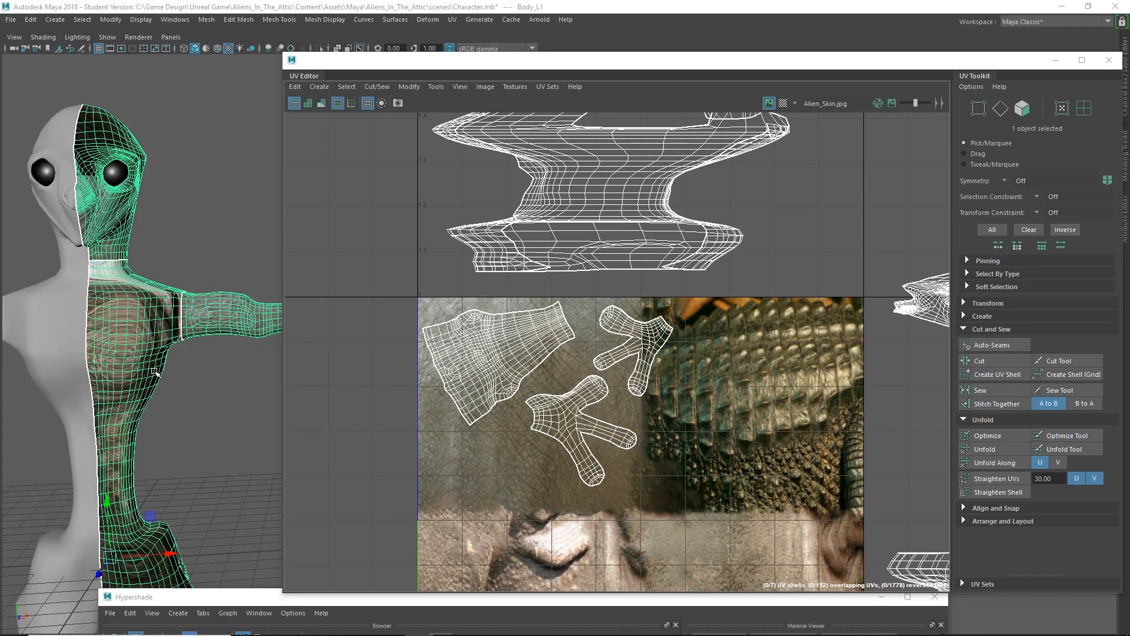
Select the alien's torso UV shell in UV Shell mode and unfold it flat.
right_click(133, 325)
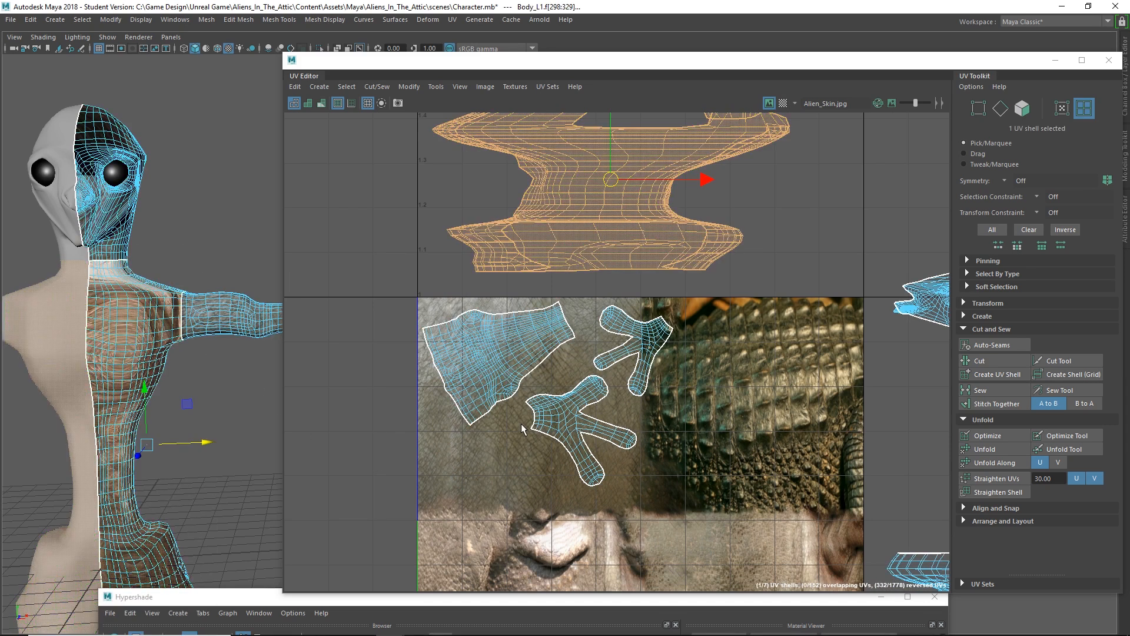
click(984, 449)
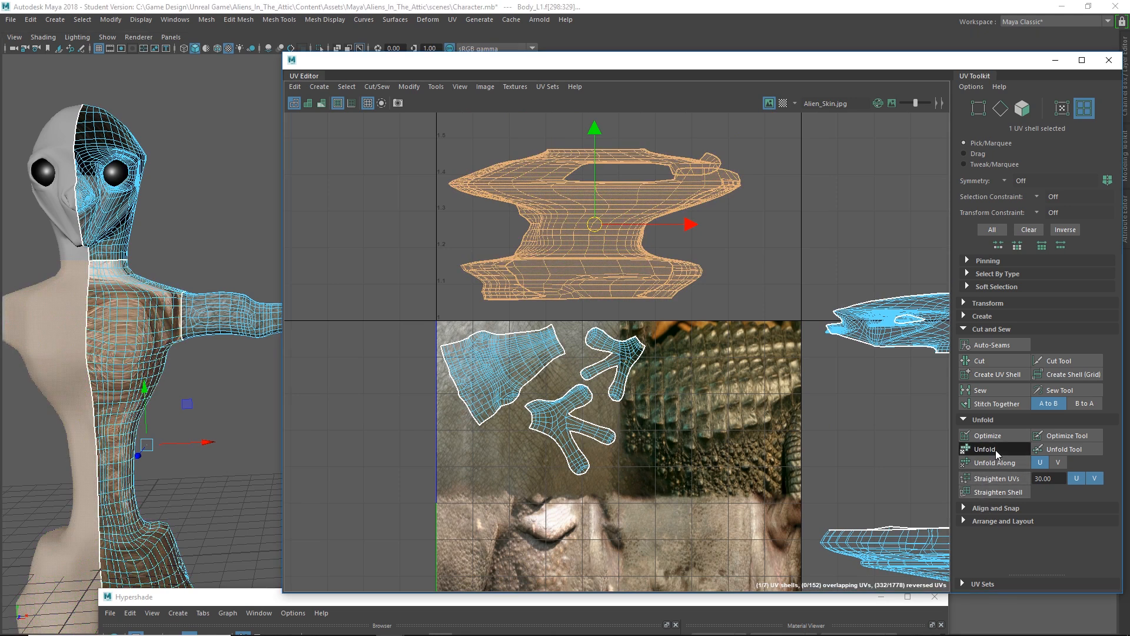
click(984, 448)
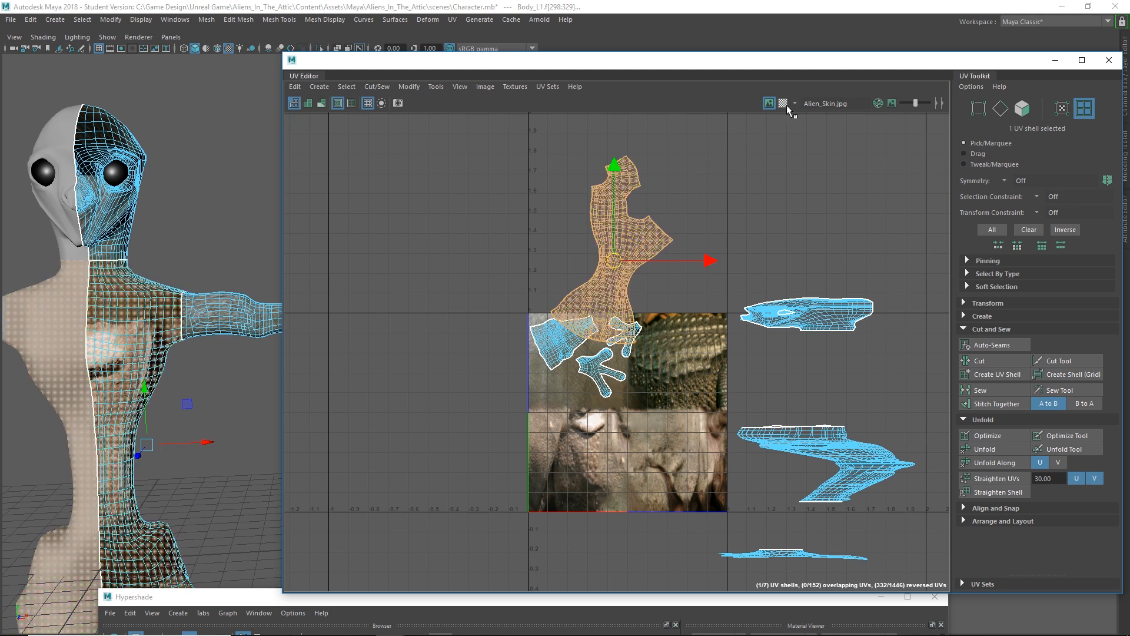
Show the checker pattern, then move and scale the torso shell into the 1001 tile.
click(782, 102)
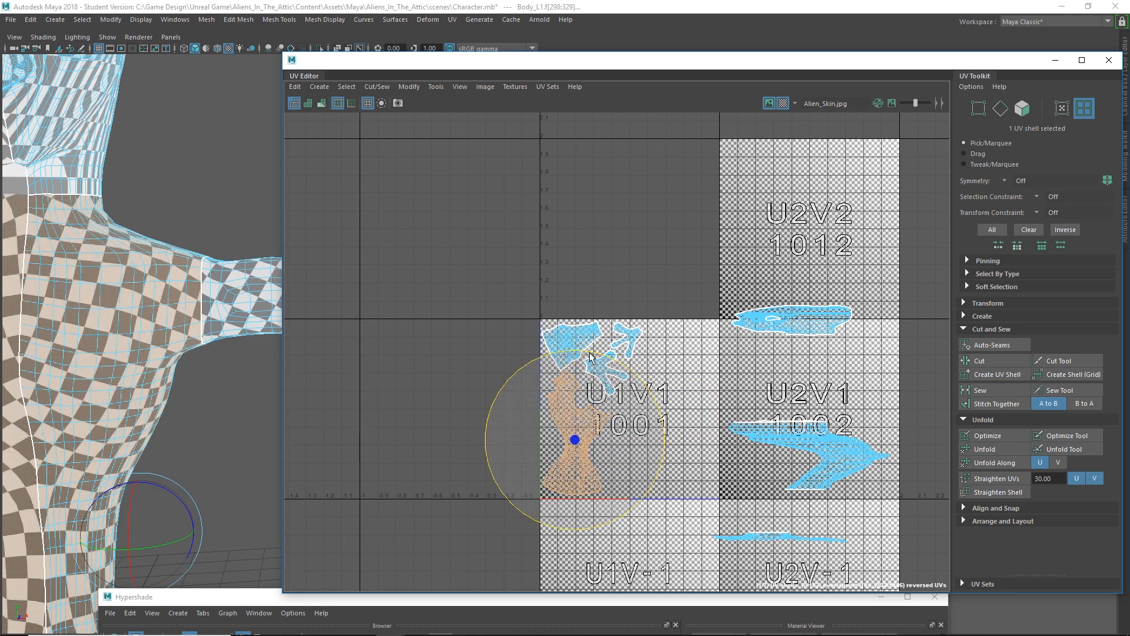
click(584, 425)
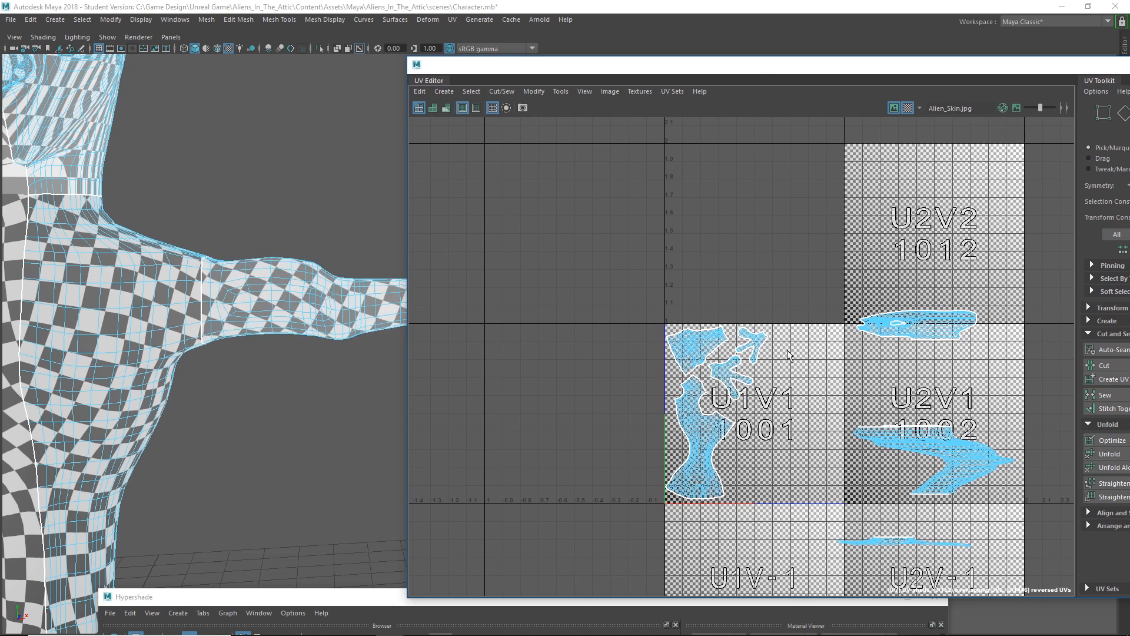
click(731, 374)
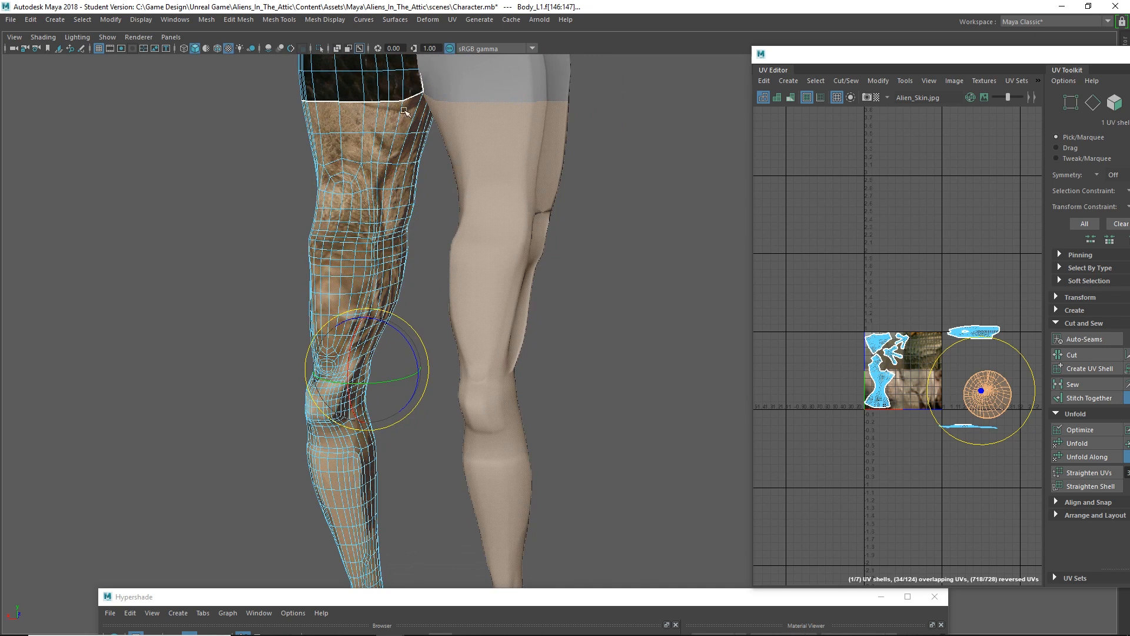
mouse_move(911, 121)
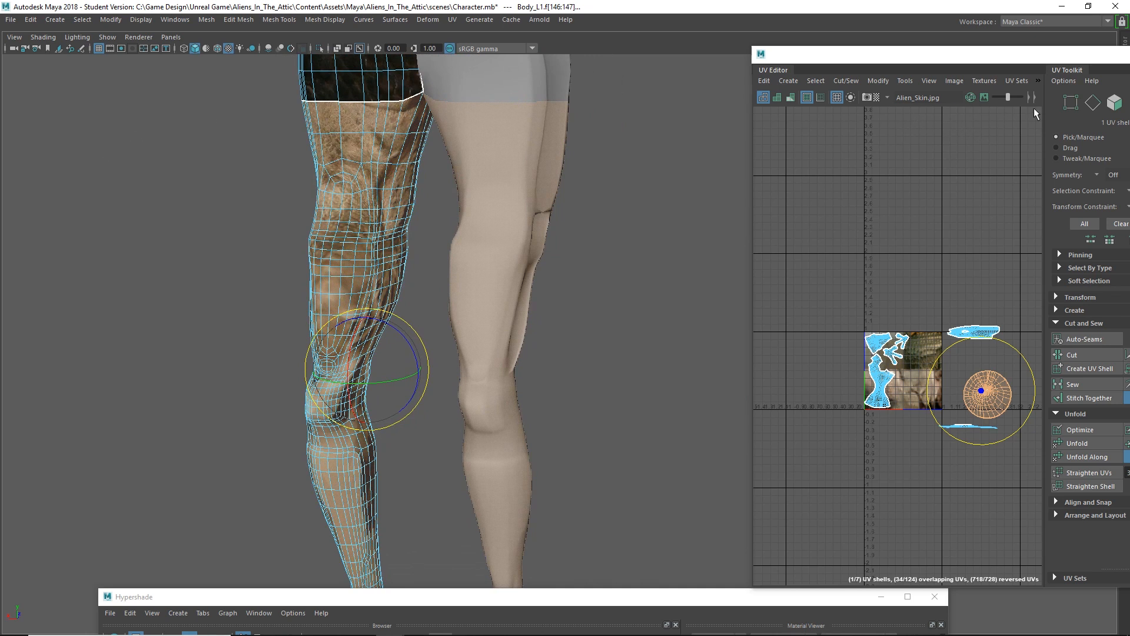
In Edge mode, select the seam edge loop running down the inside of the leg.
right_click(397, 144)
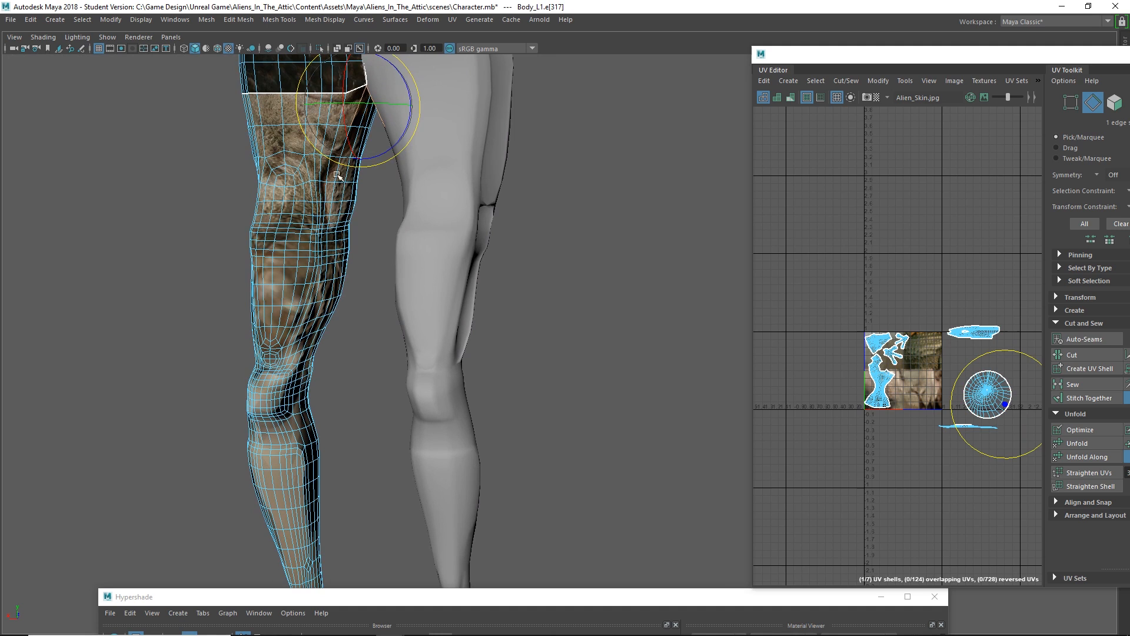
drag(338, 176, 349, 281)
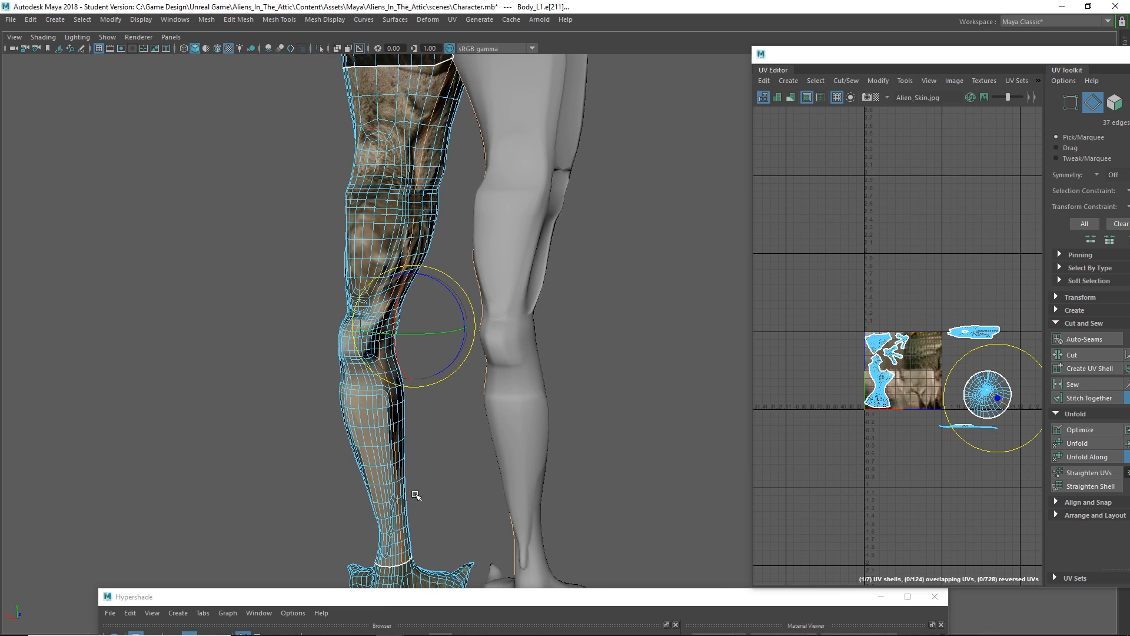
mouse_move(733, 352)
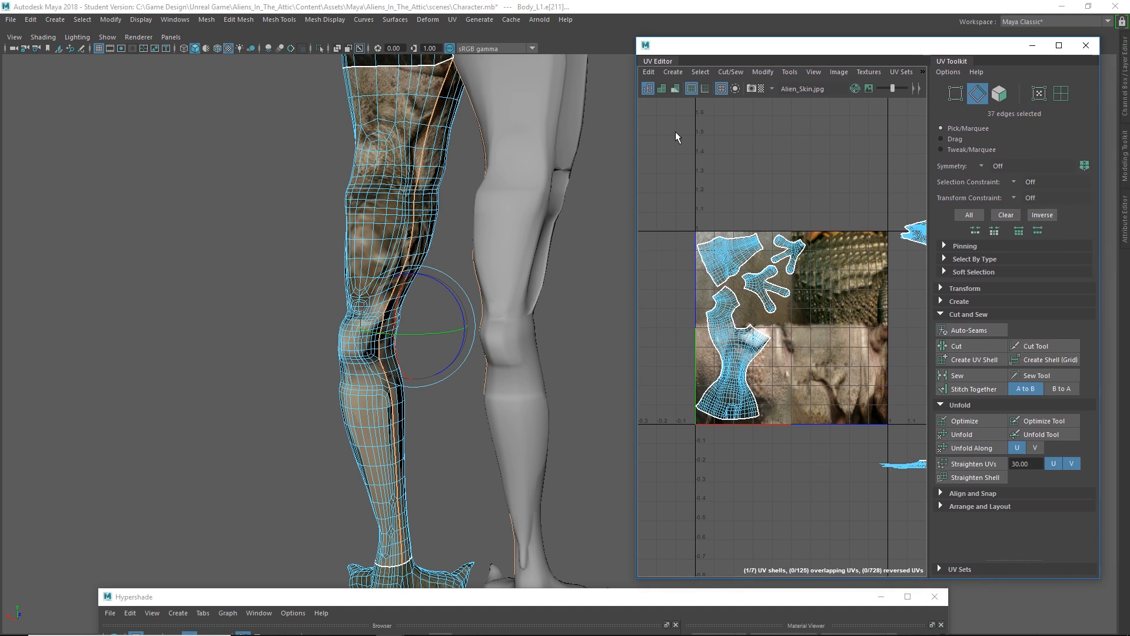
Cut the leg UVs along the selected seam, then return to UV Shell selection.
click(763, 88)
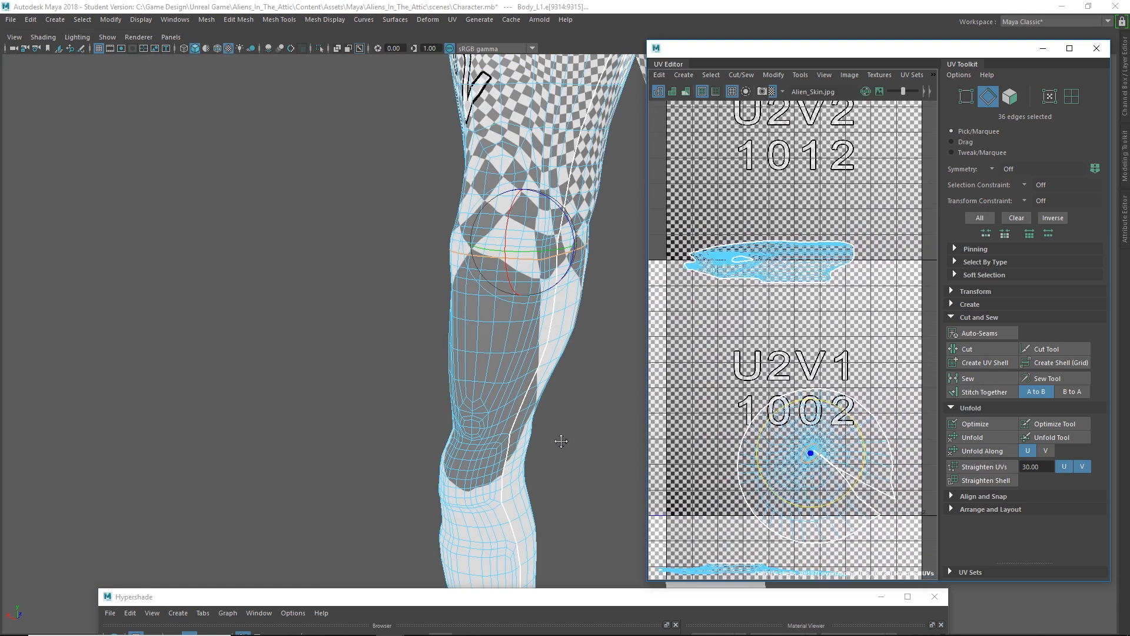
right_click(818, 381)
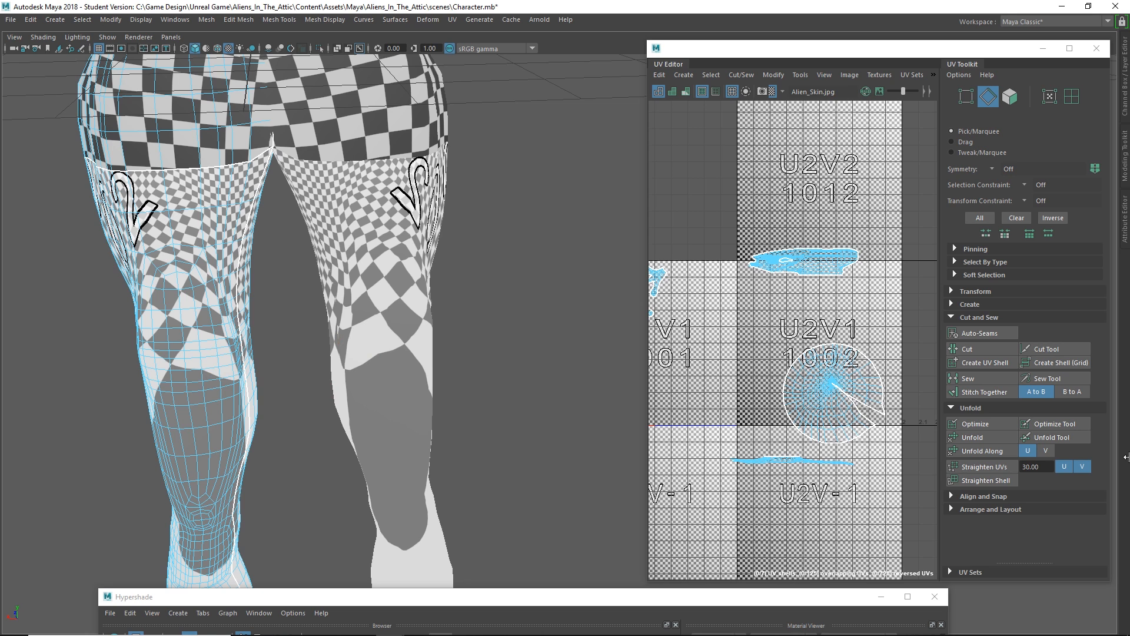
right_click(836, 384)
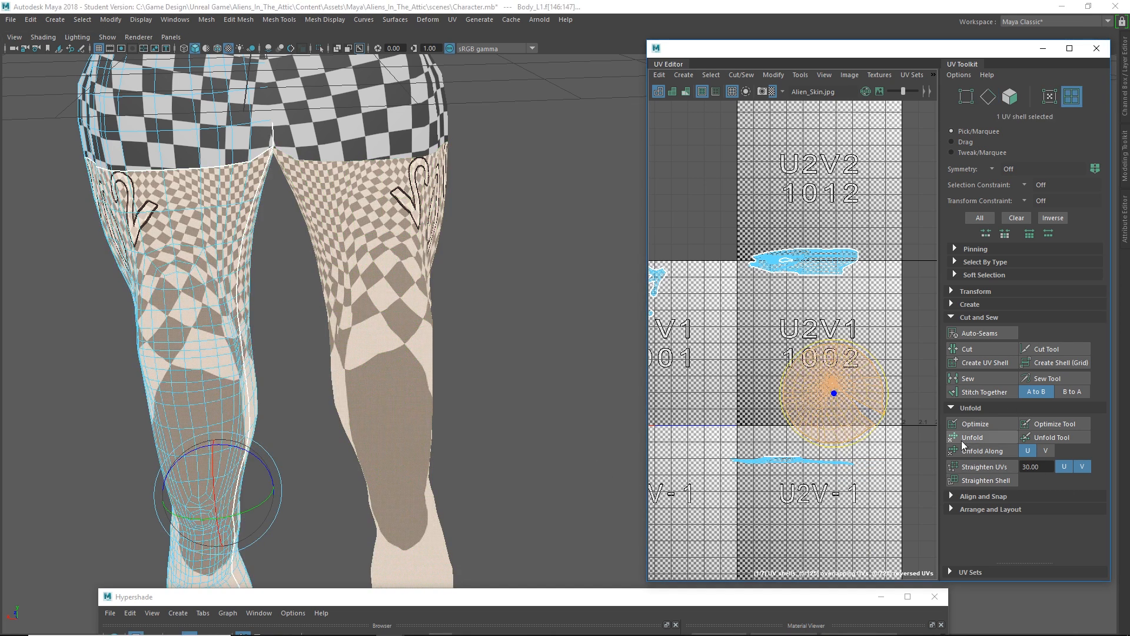
Unfold the cut leg shell flat with zero overlapping or reversed UVs.
click(971, 437)
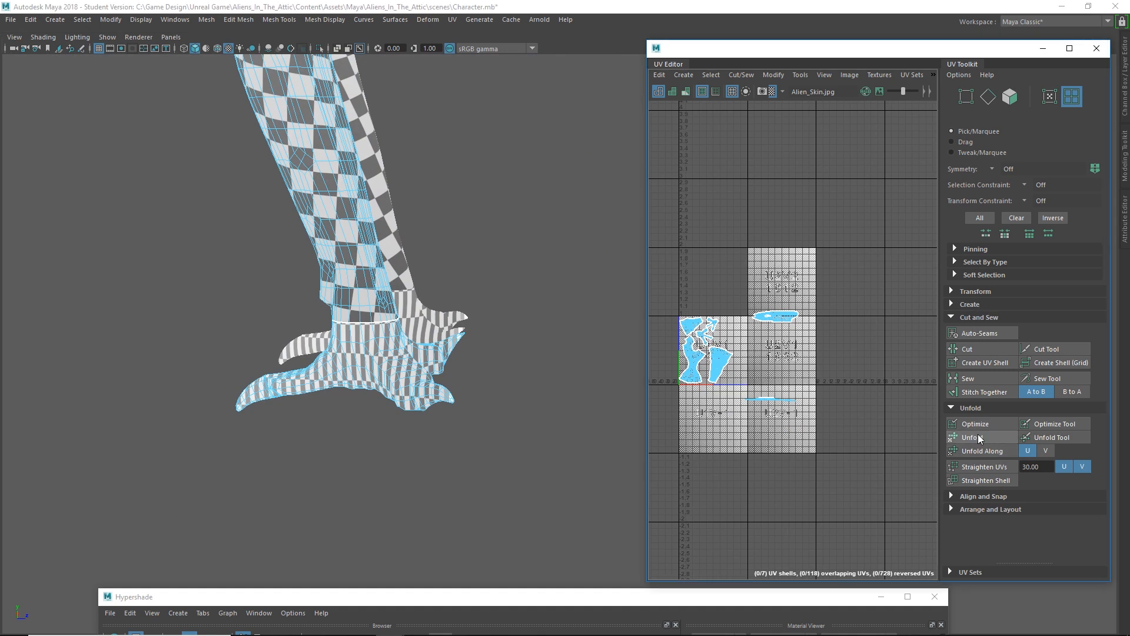
click(973, 437)
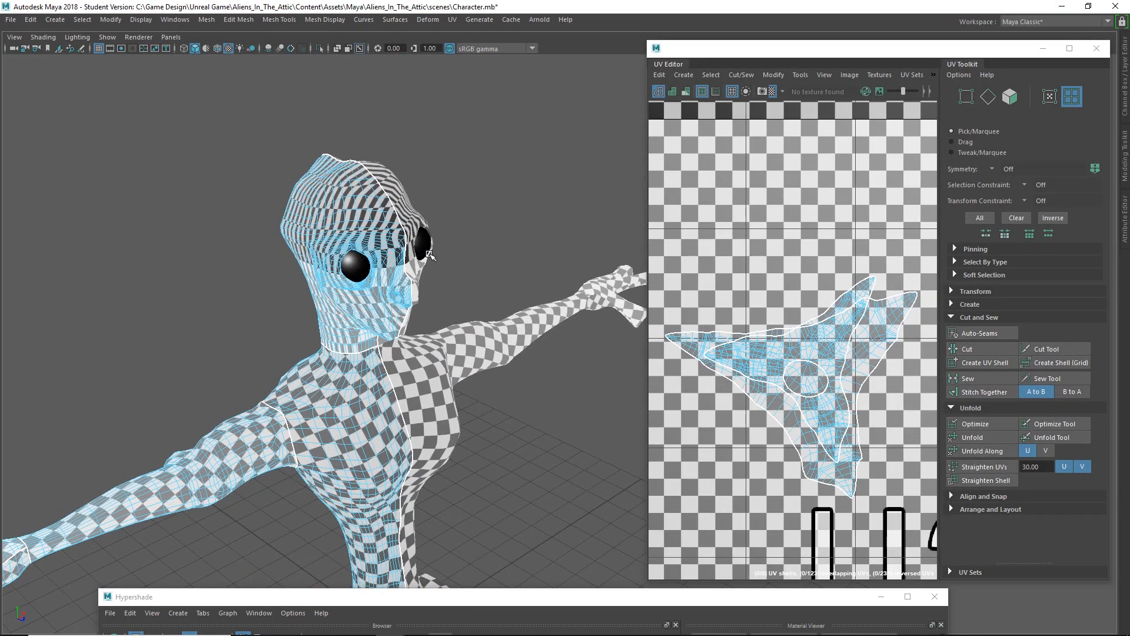
mouse_move(436, 241)
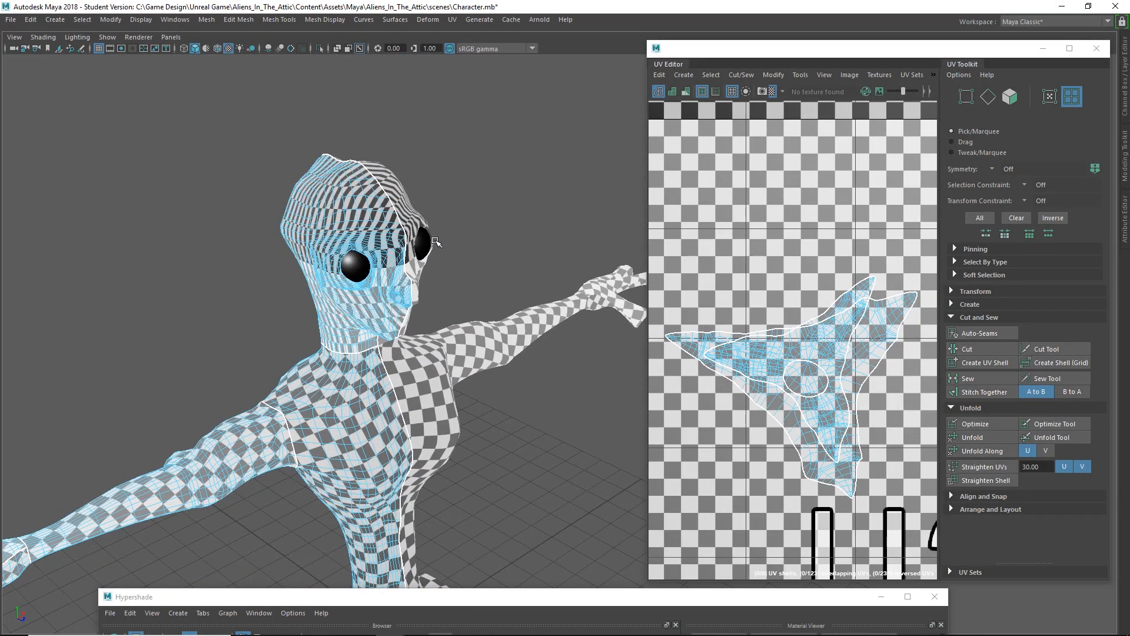